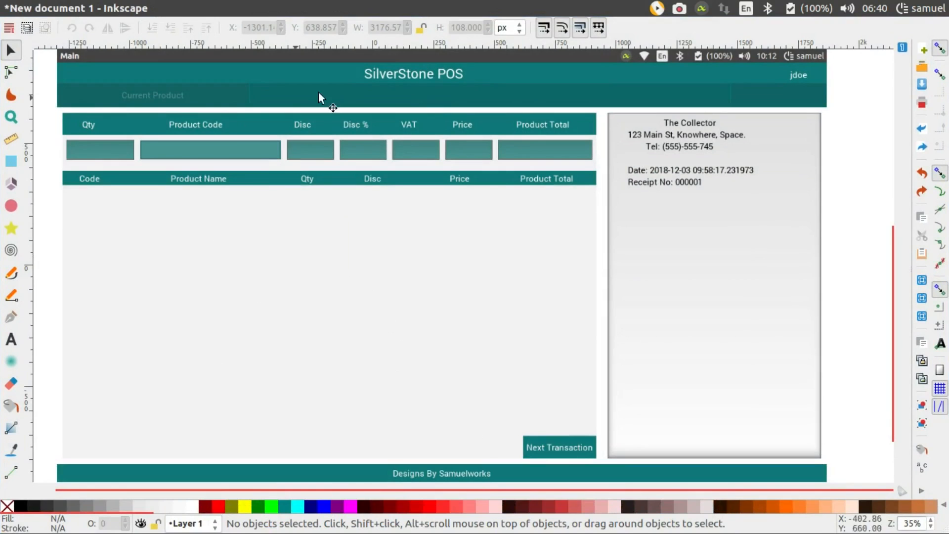
{"action": "mouse_move", "coordinate": [118, 313]}
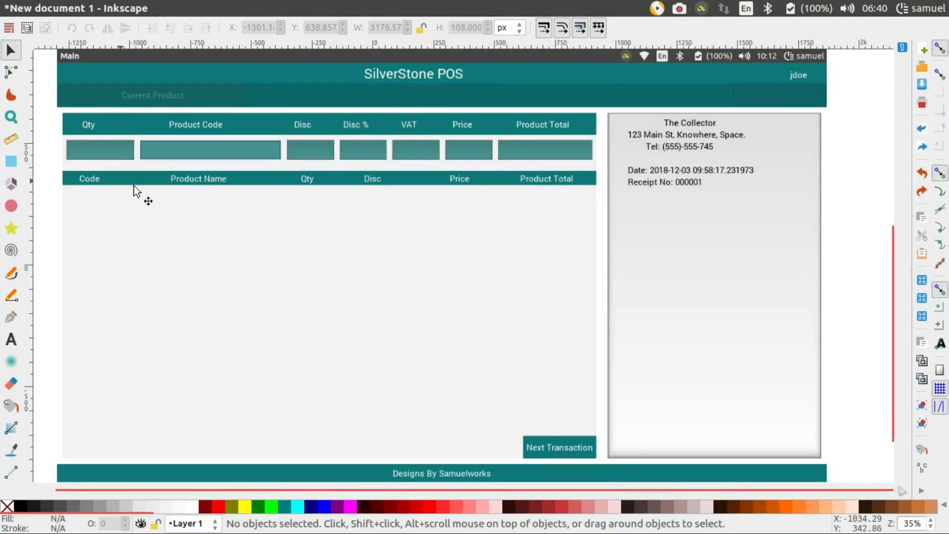
{"action": "mouse_move", "coordinate": [390, 148]}
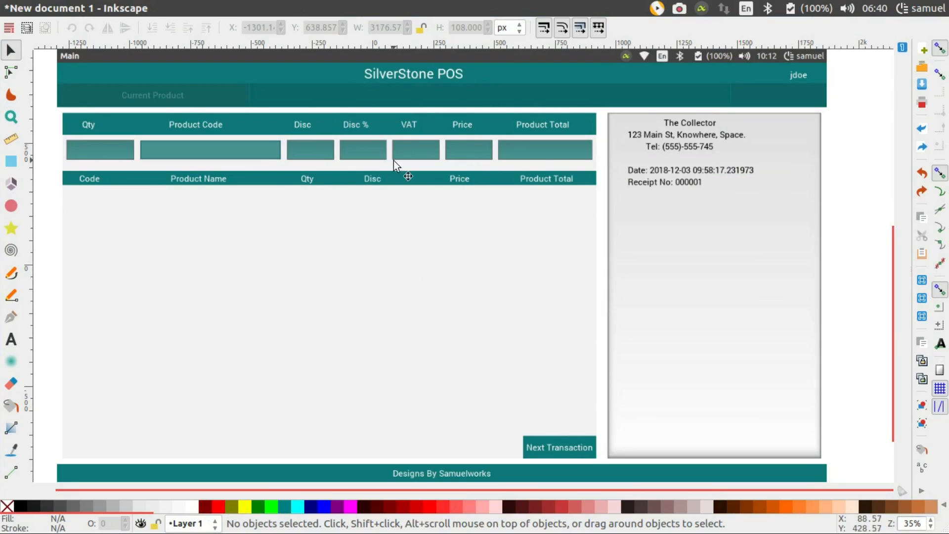
- Frame the whole SilverStone POS mockup with an unfilled red rectangle as the root box
{"action": "left_click", "coordinate": [11, 161]}
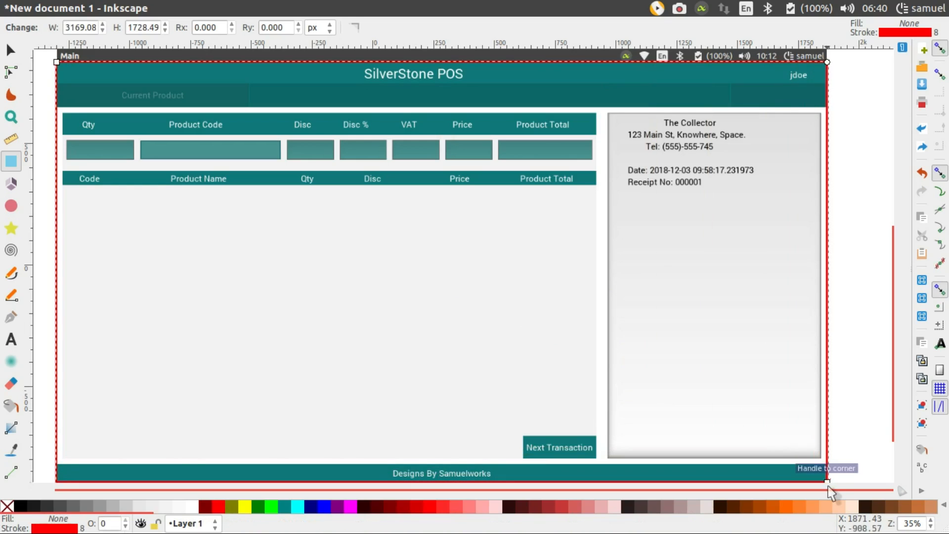
{"action": "mouse_move", "coordinate": [11, 162]}
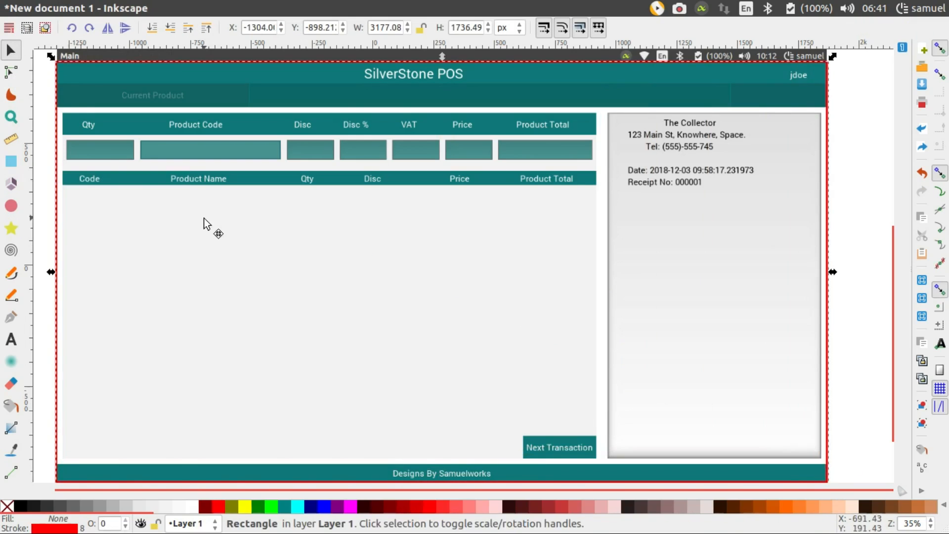
- Select the Rectangle tool to start outlining the header bar in blue
{"action": "left_click", "coordinate": [11, 162]}
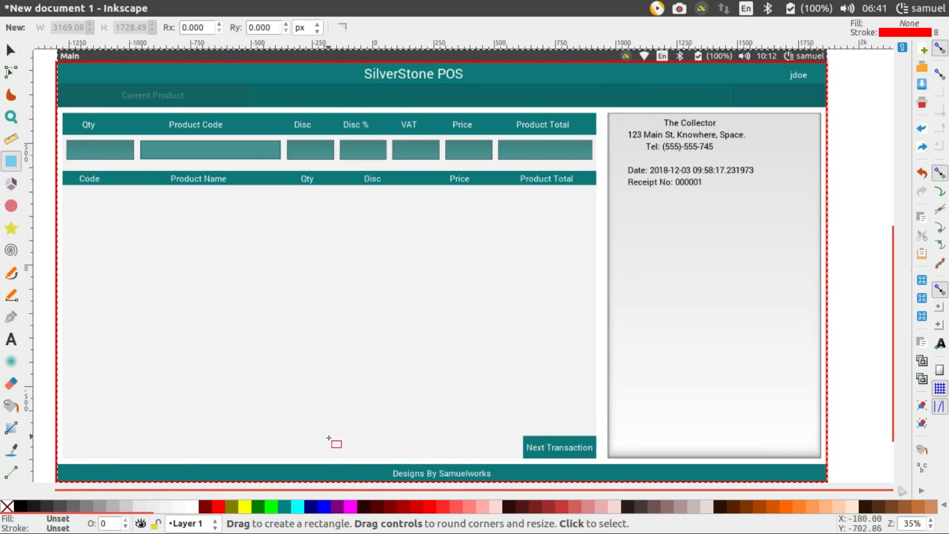
{"action": "mouse_move", "coordinate": [328, 513]}
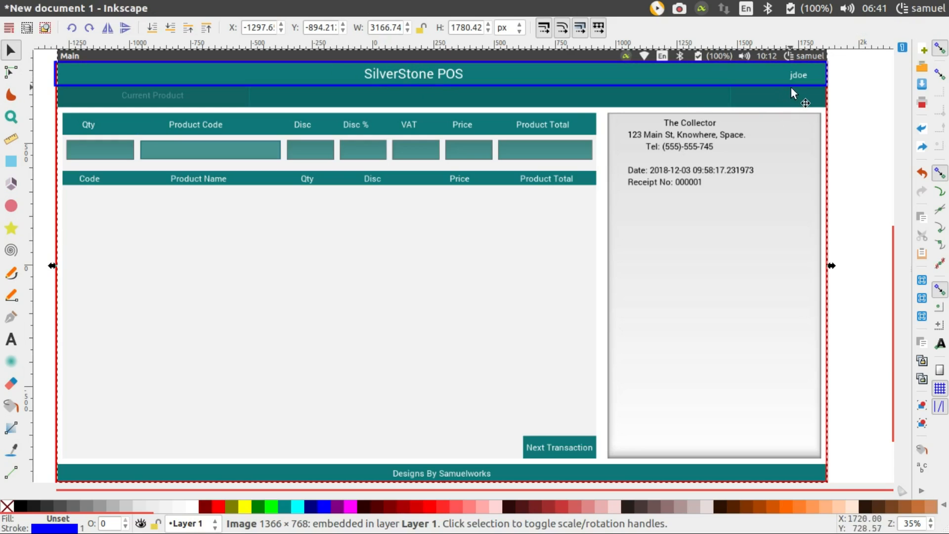
{"action": "mouse_move", "coordinate": [800, 80]}
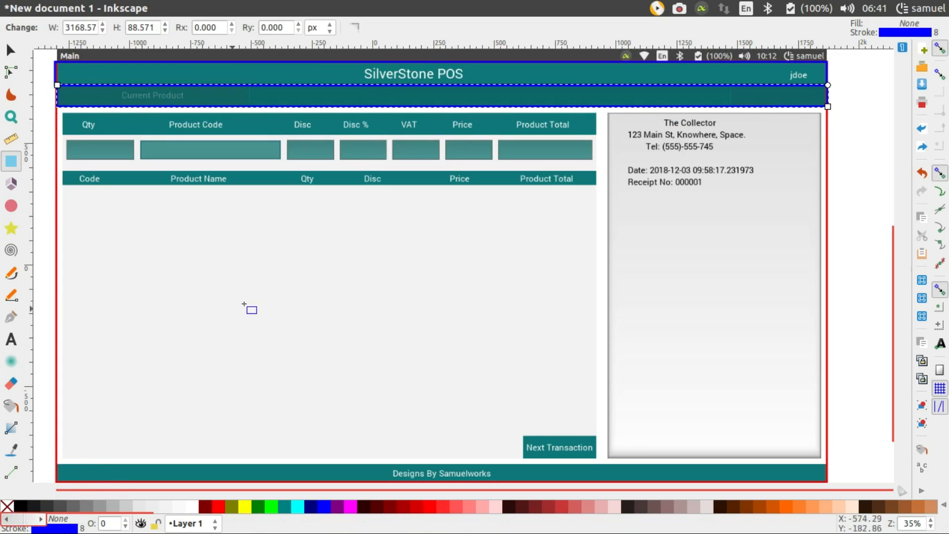
{"action": "mouse_move", "coordinate": [145, 100]}
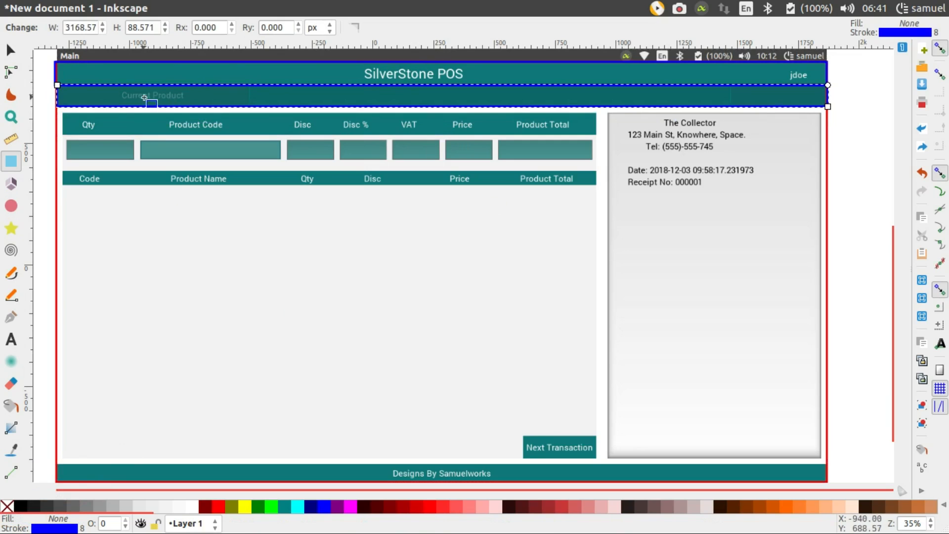
{"action": "mouse_move", "coordinate": [490, 100]}
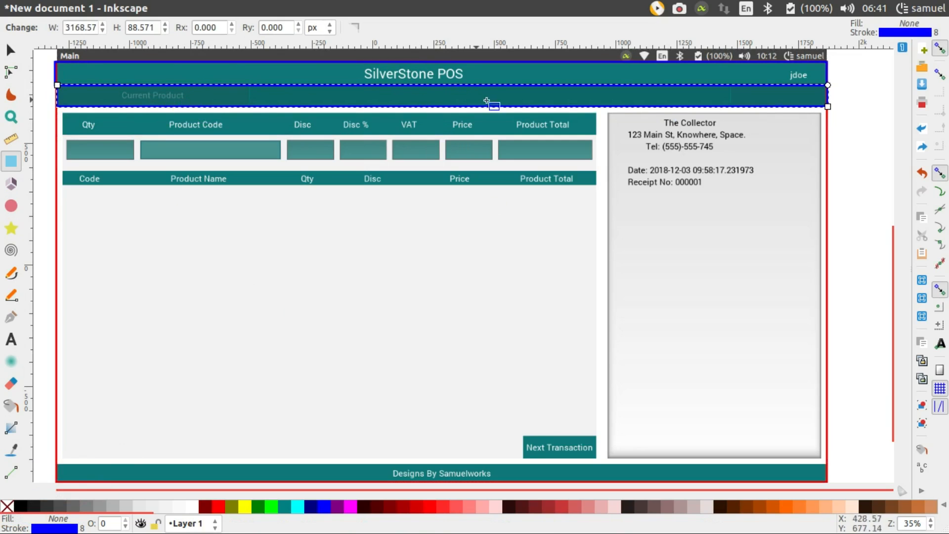
{"action": "mouse_move", "coordinate": [779, 100]}
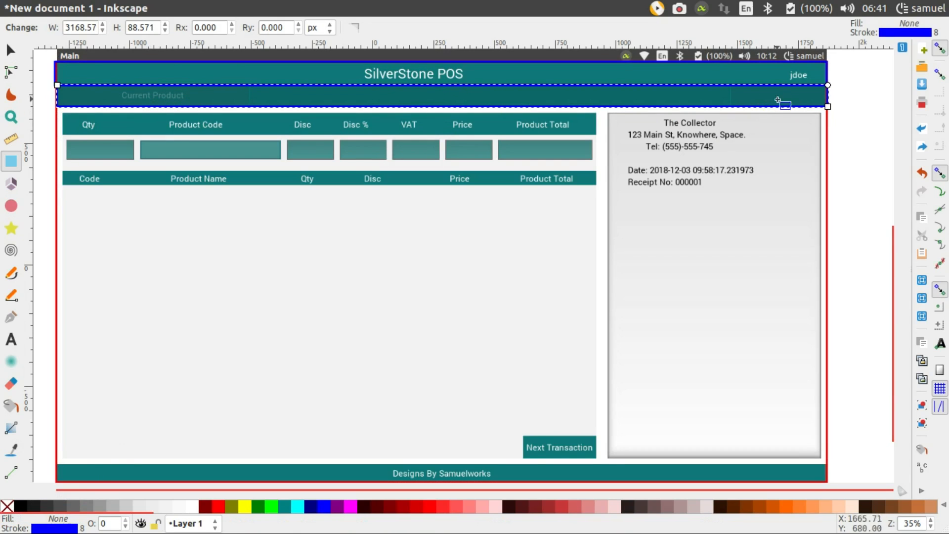
{"action": "mouse_move", "coordinate": [456, 102]}
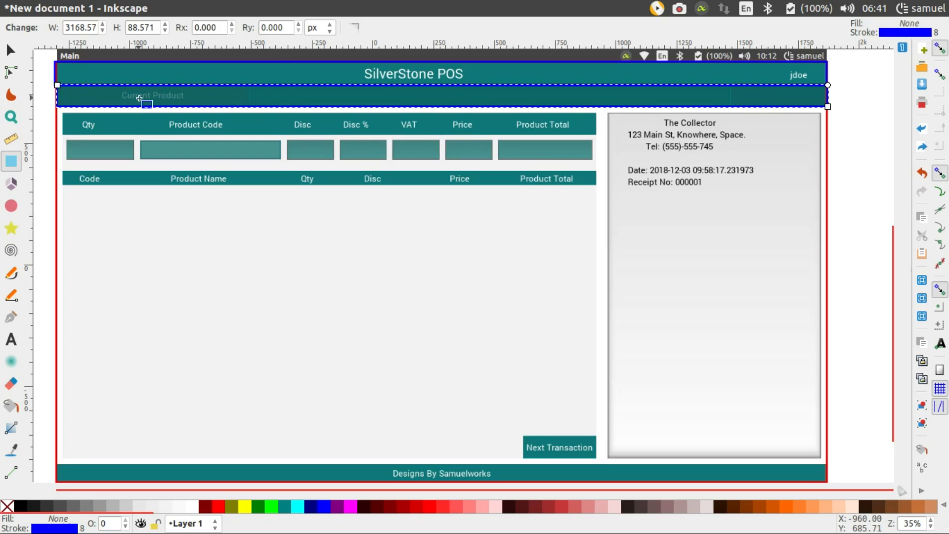
{"action": "mouse_move", "coordinate": [404, 150]}
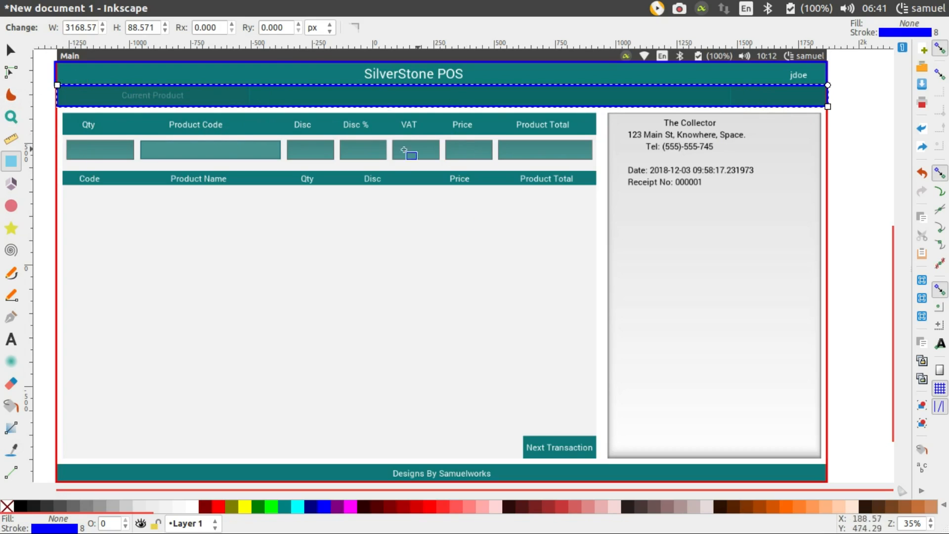
{"action": "mouse_move", "coordinate": [415, 208]}
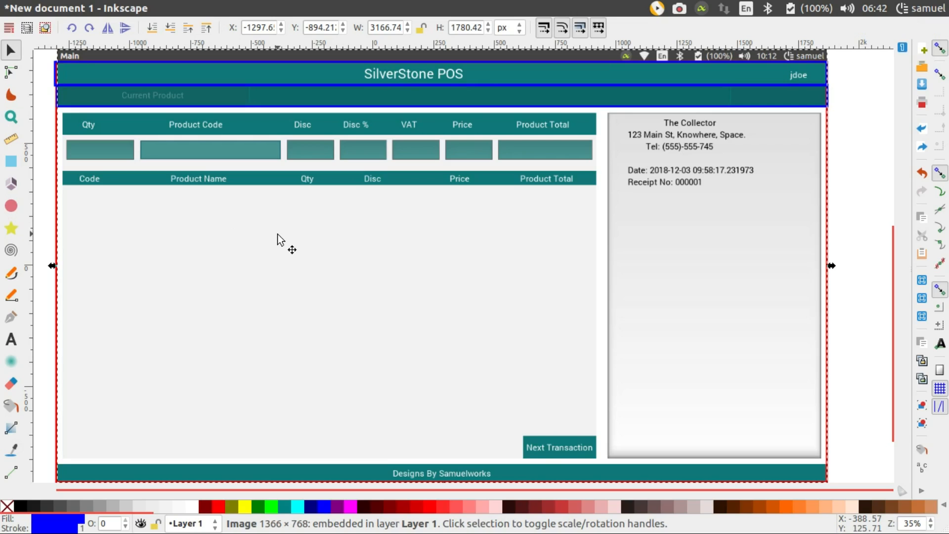
{"action": "mouse_move", "coordinate": [450, 232]}
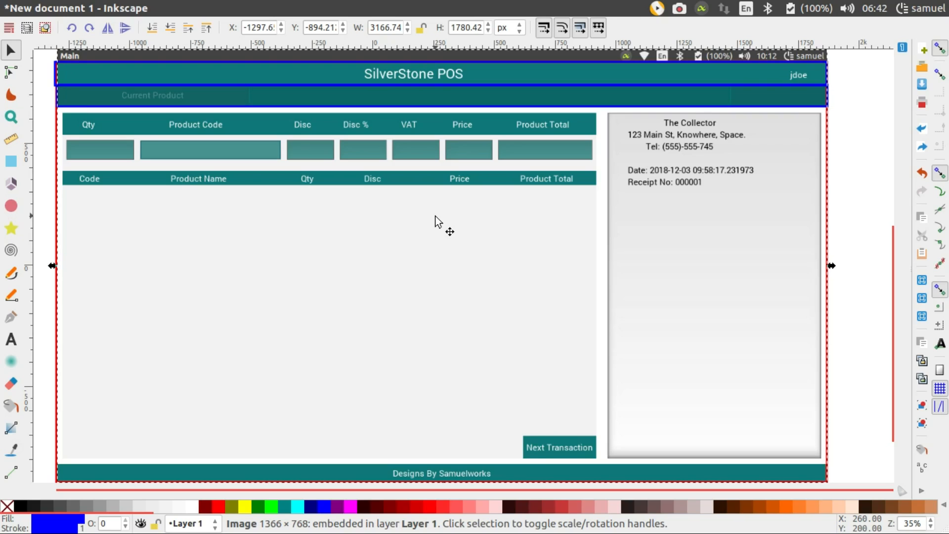
{"action": "mouse_move", "coordinate": [416, 237]}
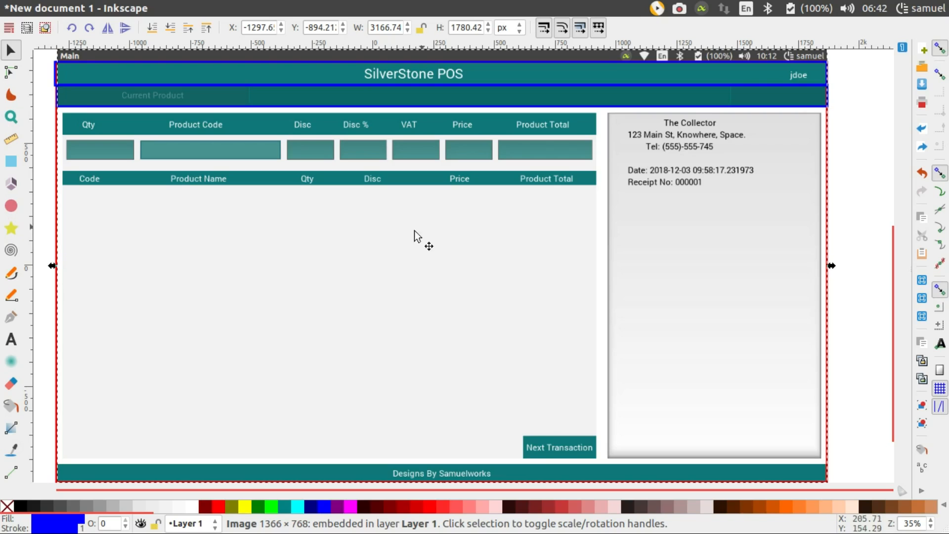
{"action": "mouse_move", "coordinate": [291, 244]}
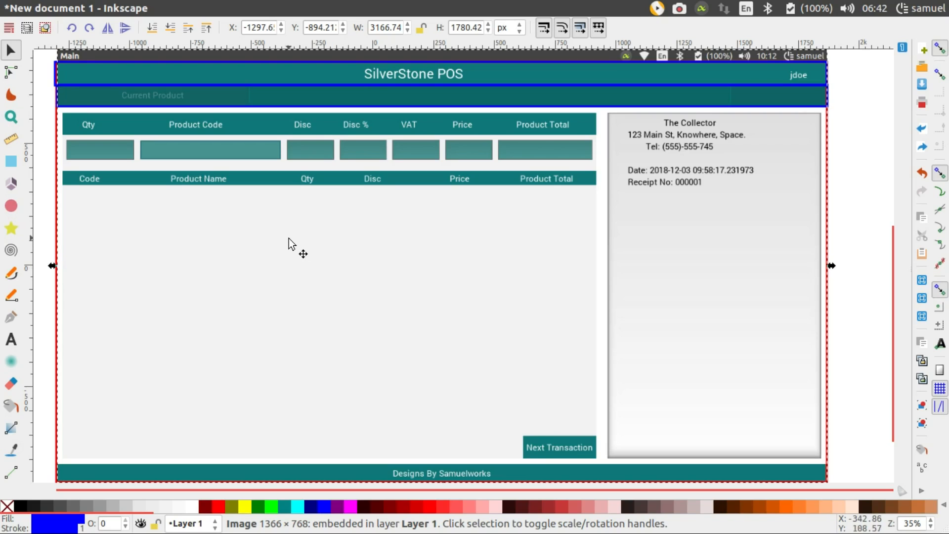